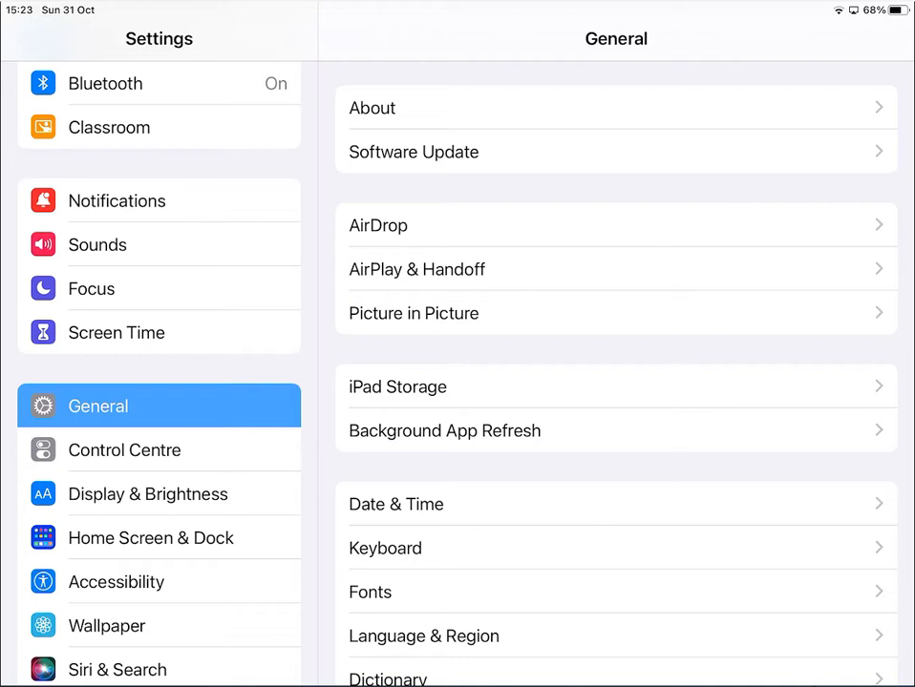
Confirm in Apple Pencil settings that Left Corner Swipe is set to Screenshot, then leave Settings
scroll("down", 3)
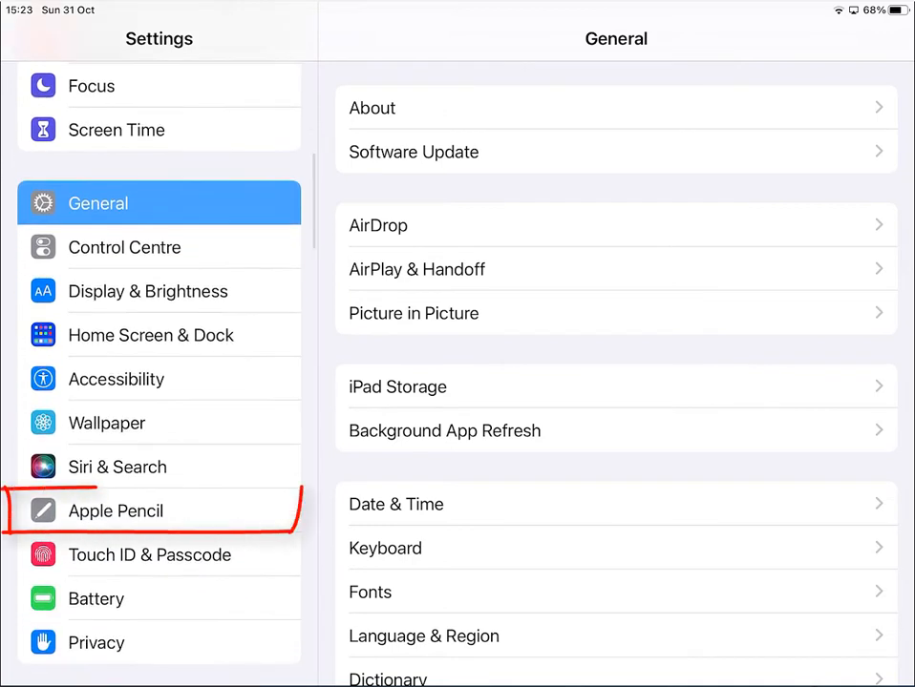
left_click(115, 512)
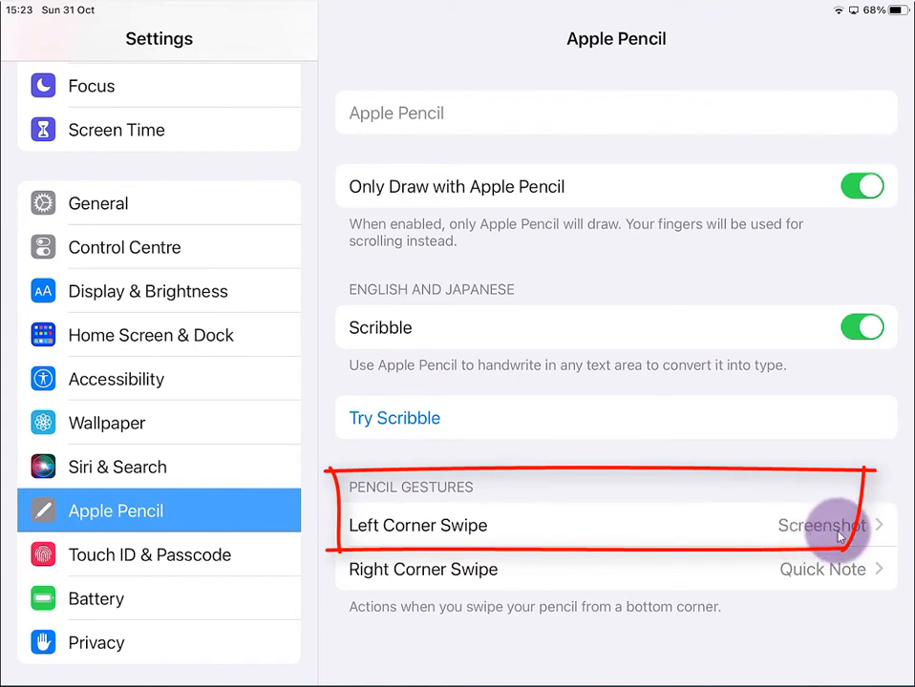
left_click(416, 525)
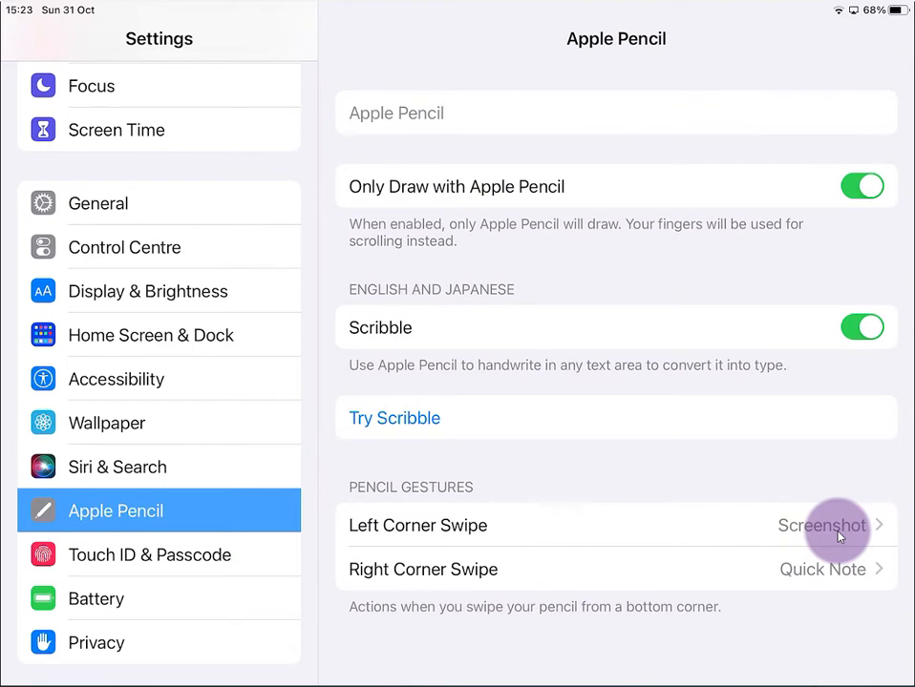
key("home")
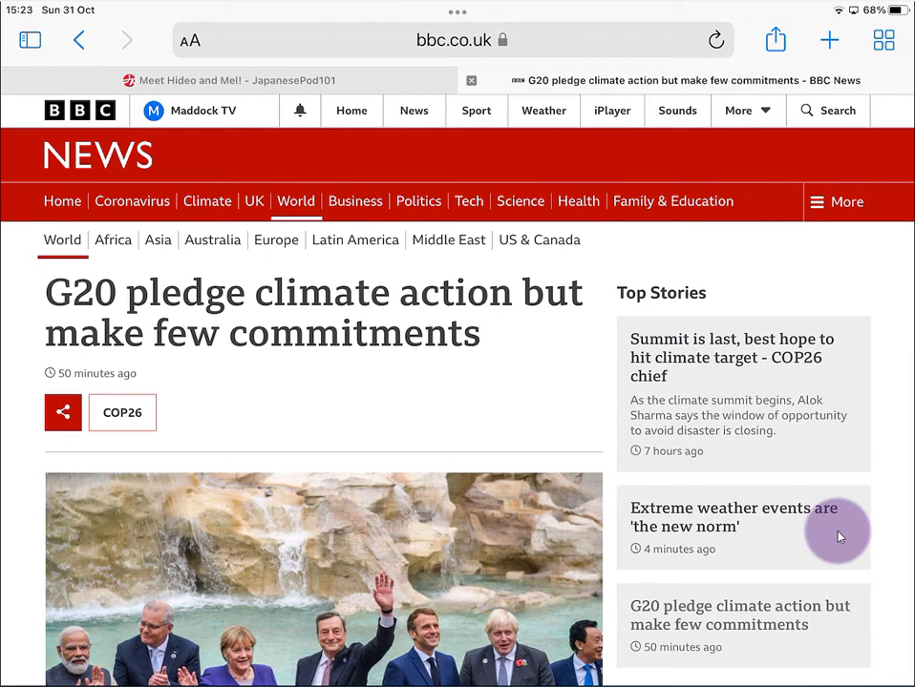
Scroll down through the BBC News G20 climate pledge article in Safari
scroll("down", 3)
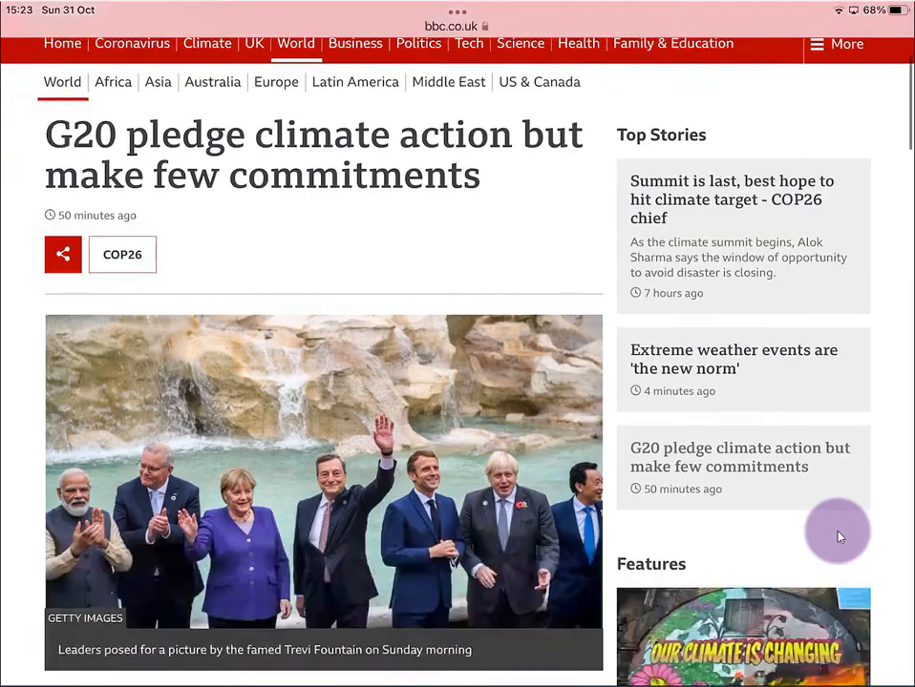
scroll("down", 3)
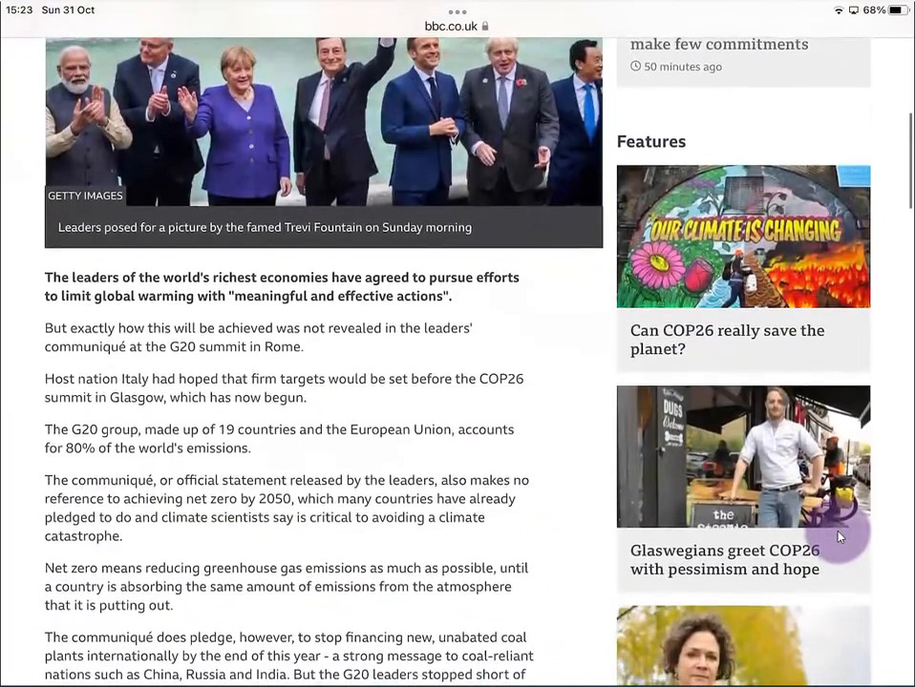
scroll("down", 3)
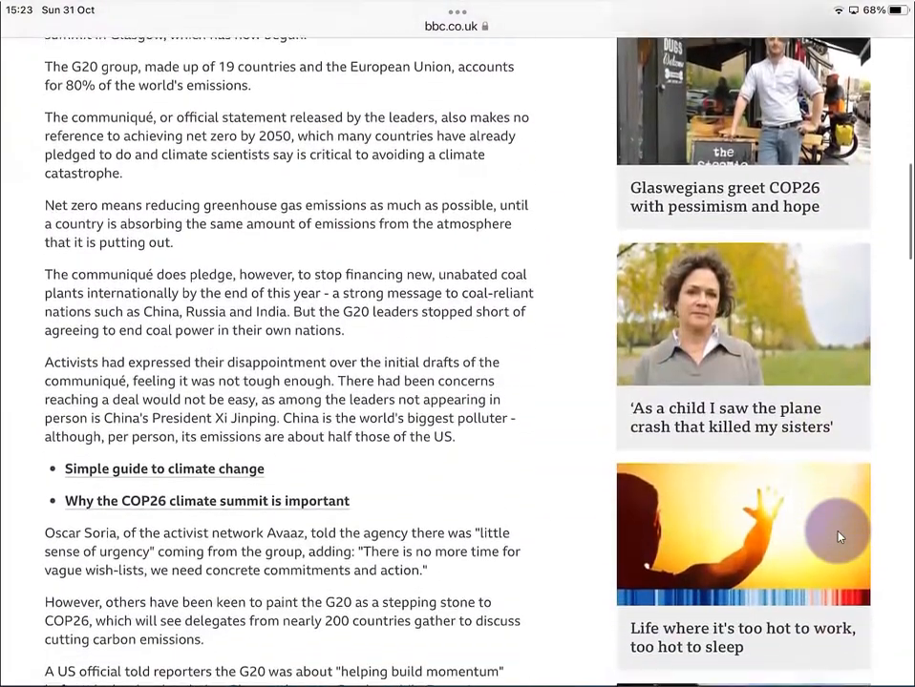
scroll("down", 3)
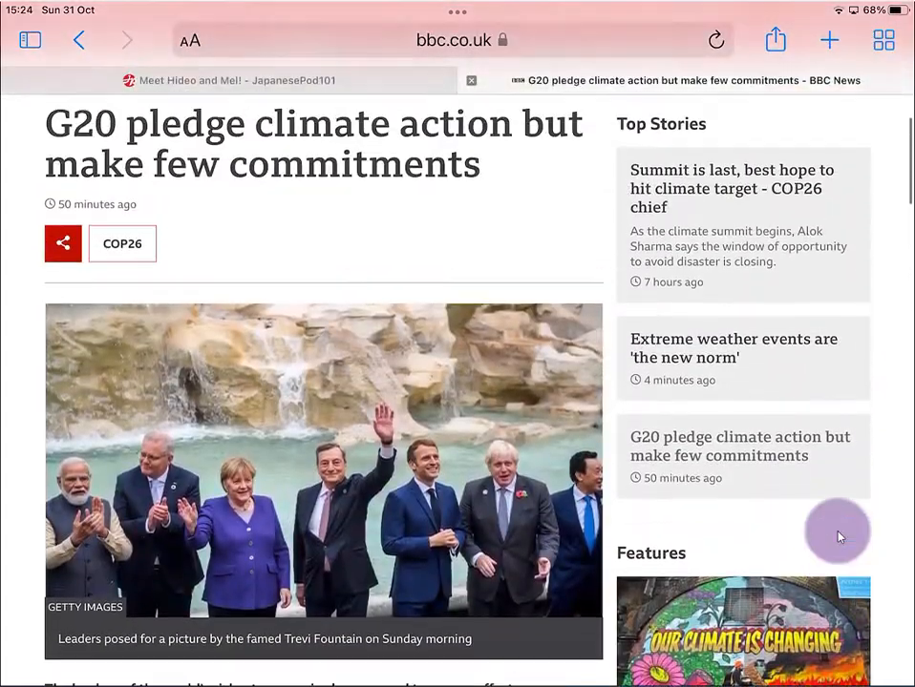
scroll("down", 3)
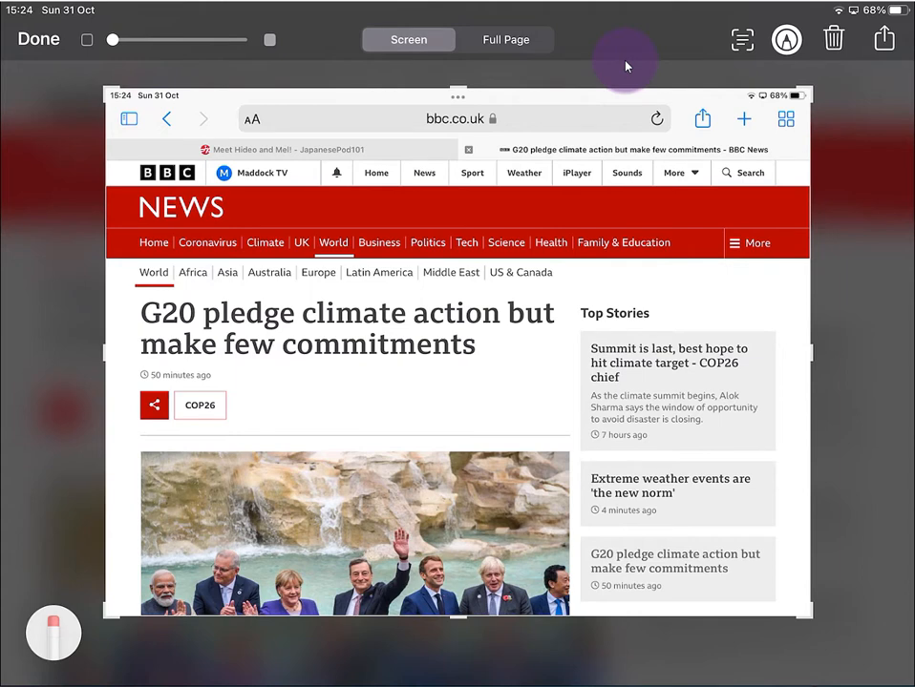
mouse_move(878, 74)
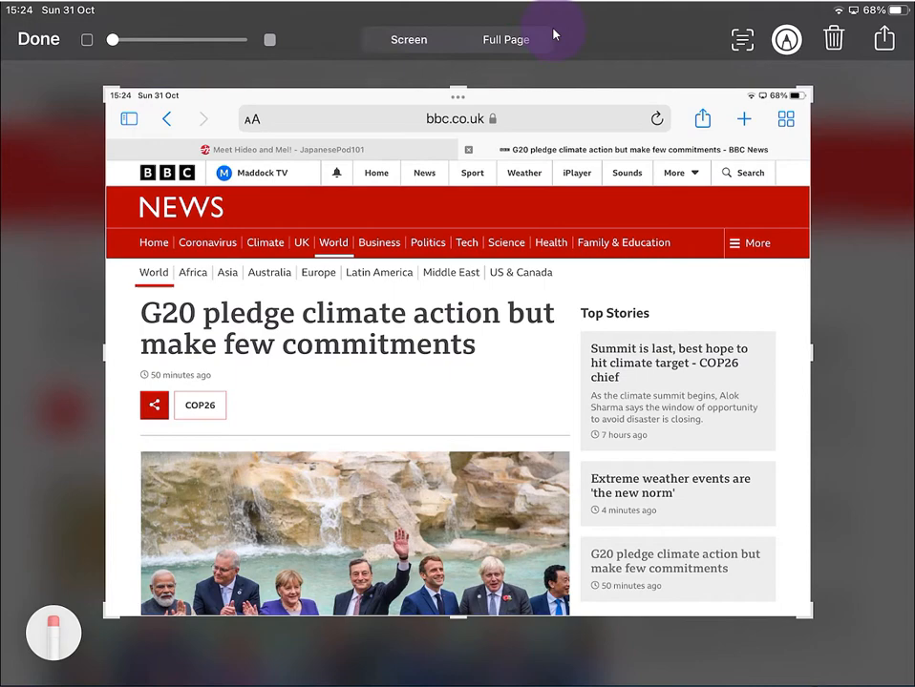
Switch the screenshot to Full Page capture of the article and review the whole story in the preview
left_click(506, 38)
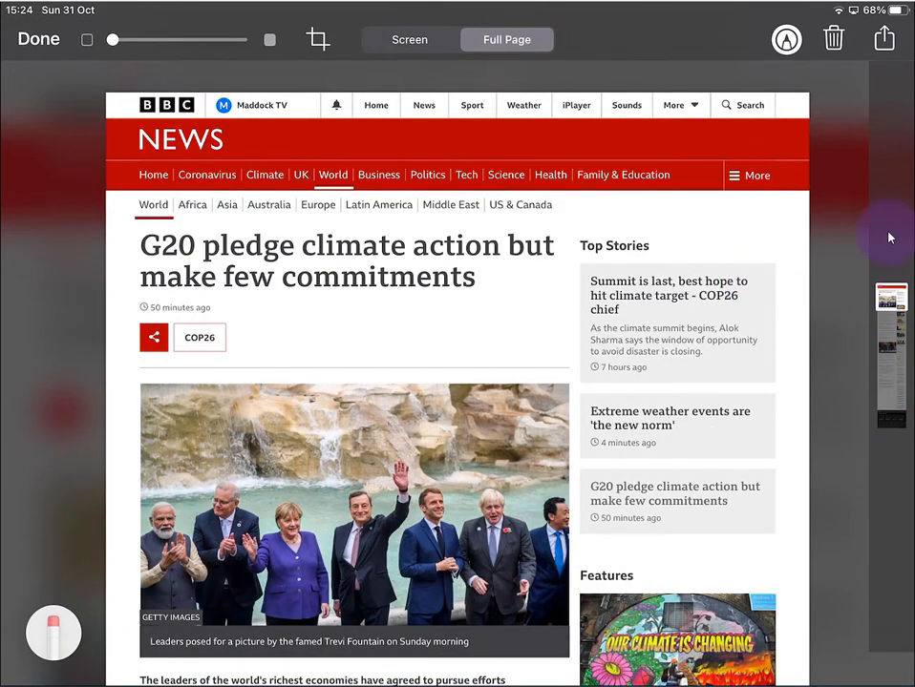
scroll("down", 3)
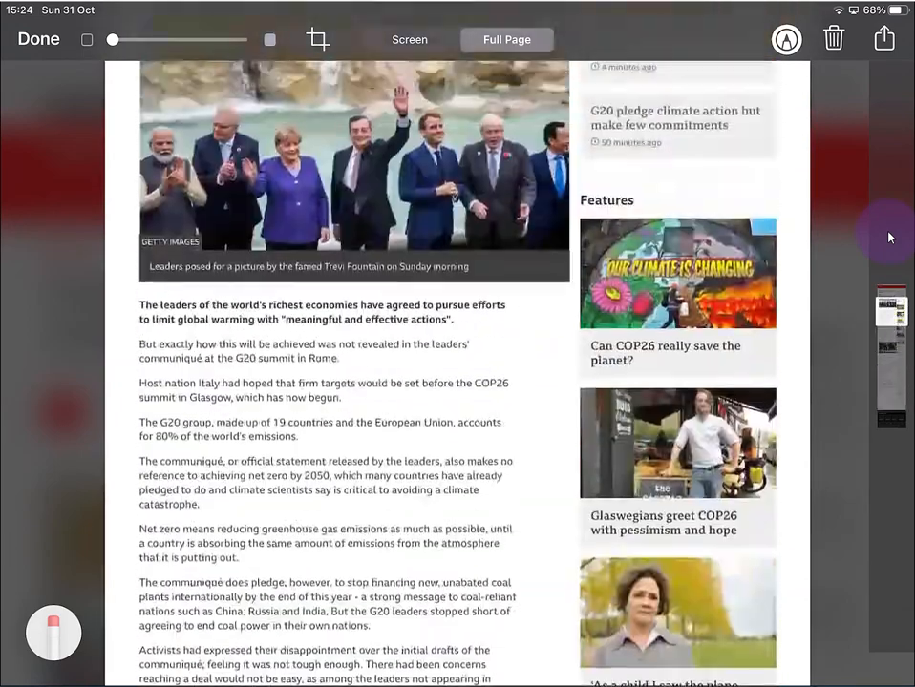
scroll("down", 3)
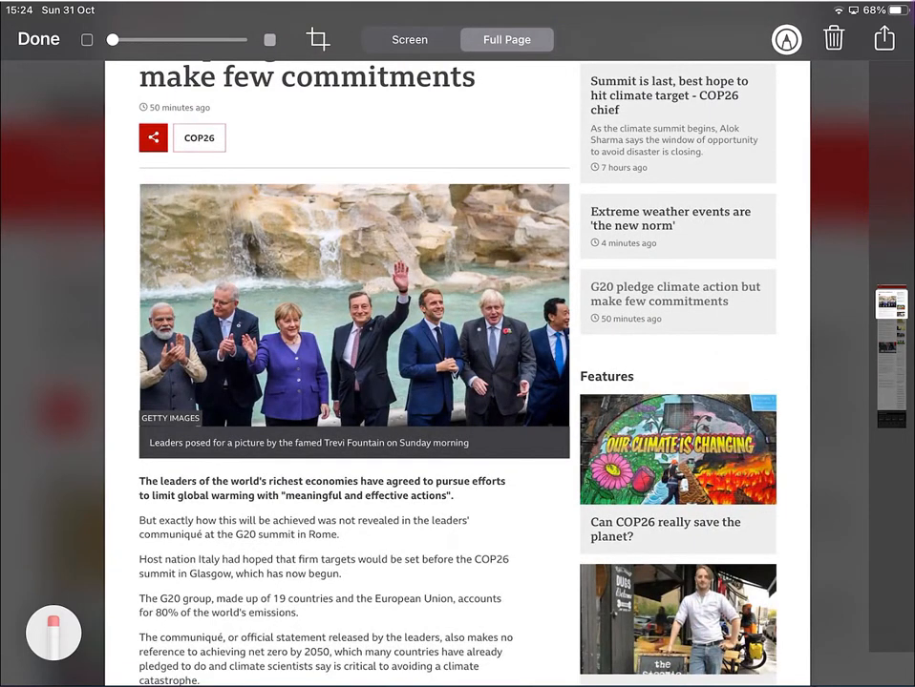
left_click(883, 38)
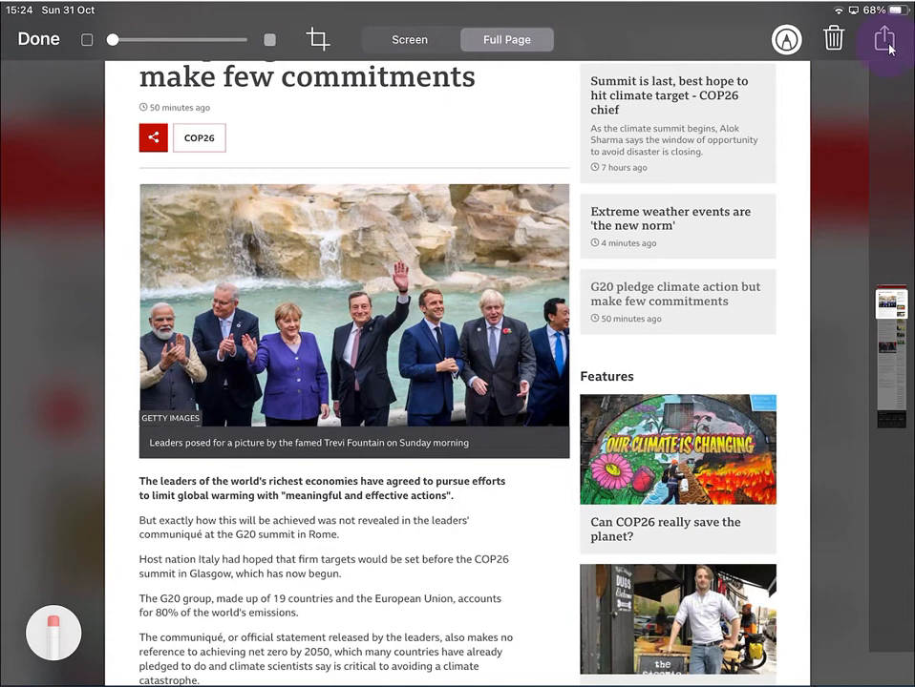
Share the full-page screenshot to OneNote as a PDF for the PE Tutor Handouts location
left_click(882, 38)
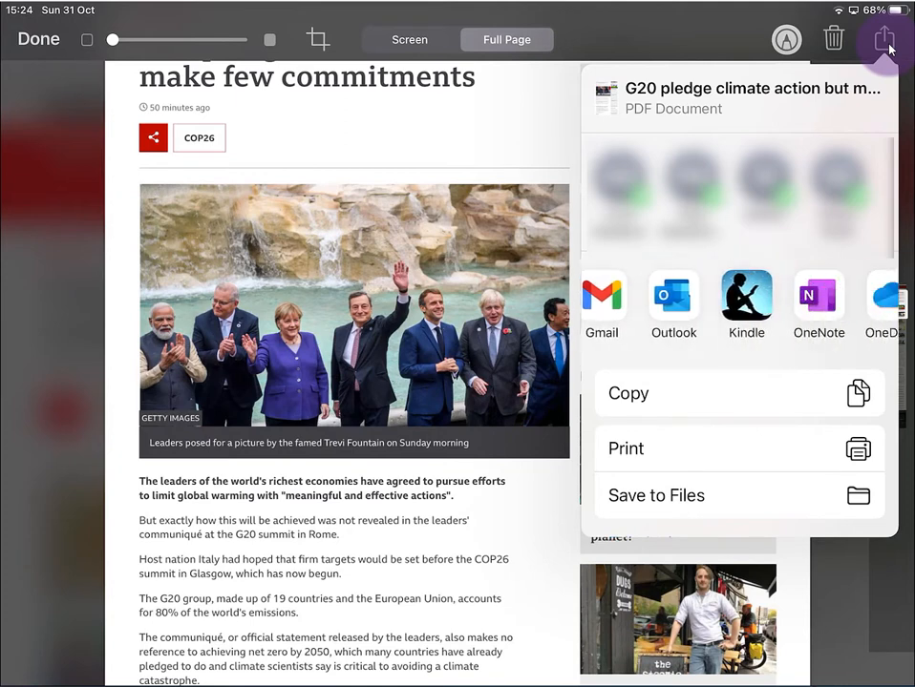
left_click(817, 296)
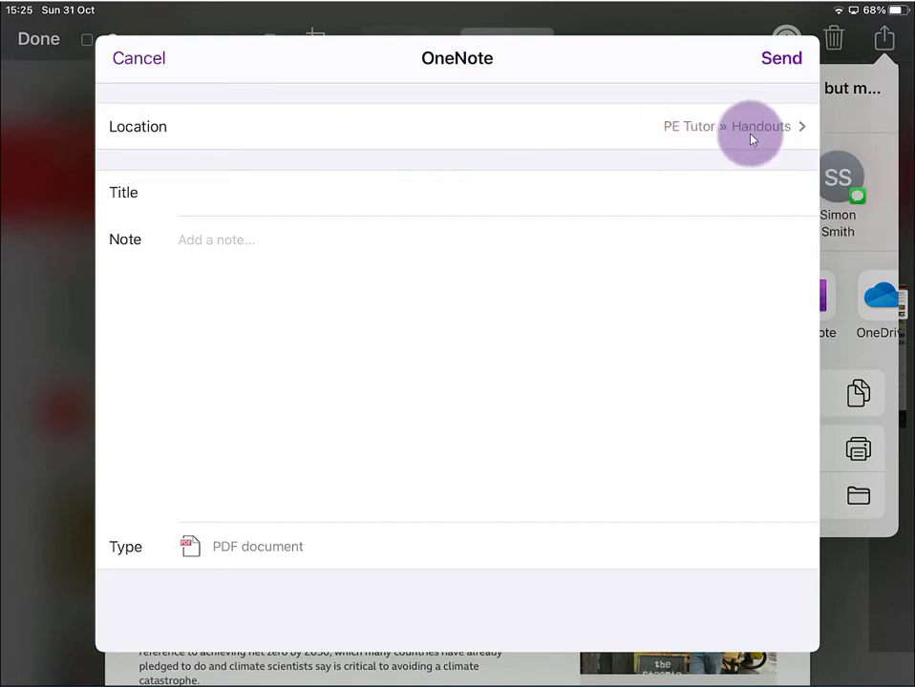
mouse_move(621, 126)
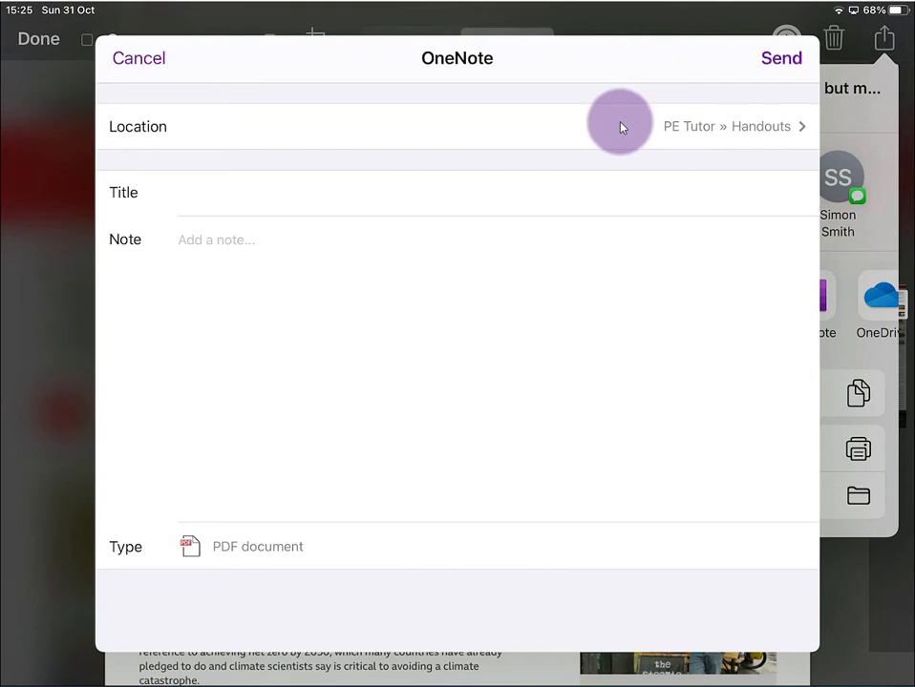
Dictate the note title 'BBC News G 20 Glasgow' and send it to PE Tutor Handouts
left_click(287, 191)
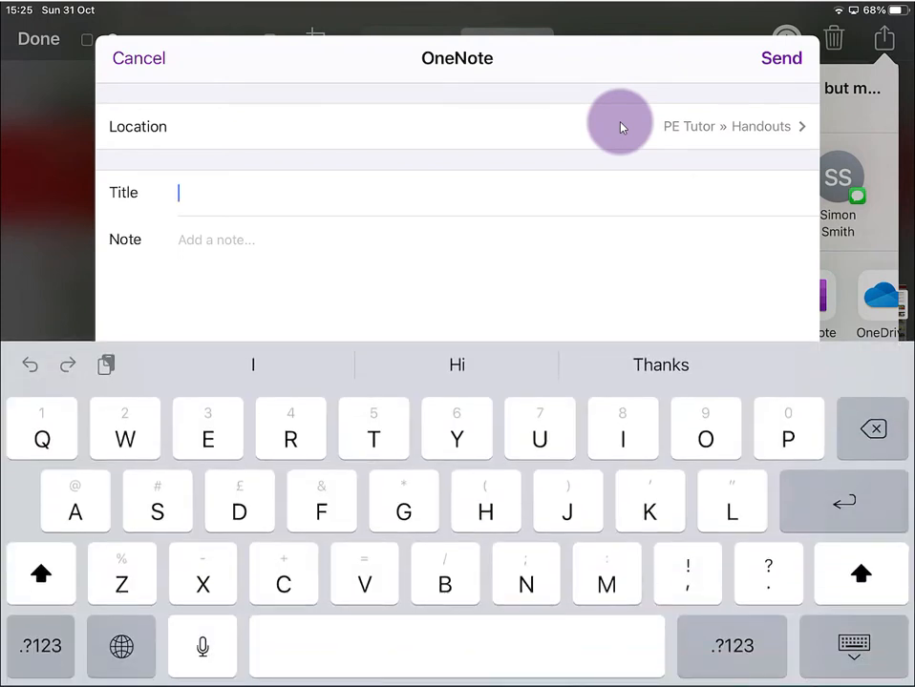
left_click(202, 645)
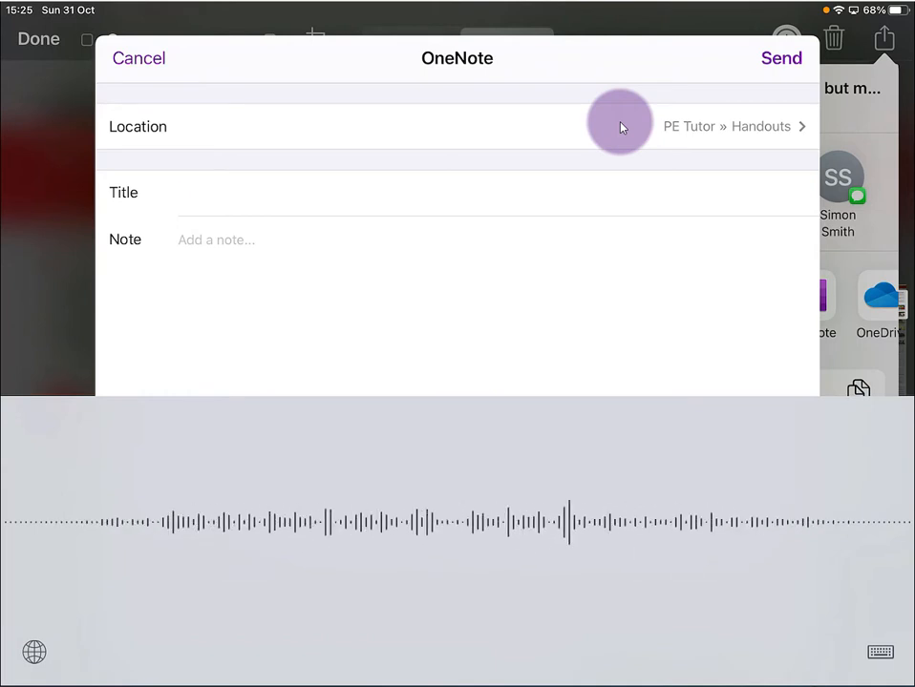
type("BBC News G 20")
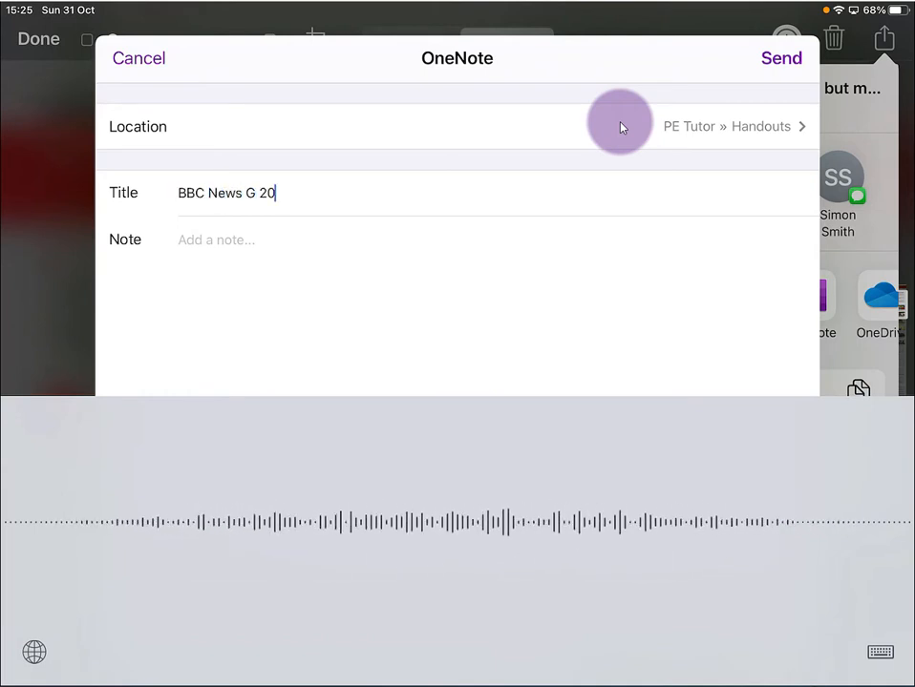
type("Glasgow")
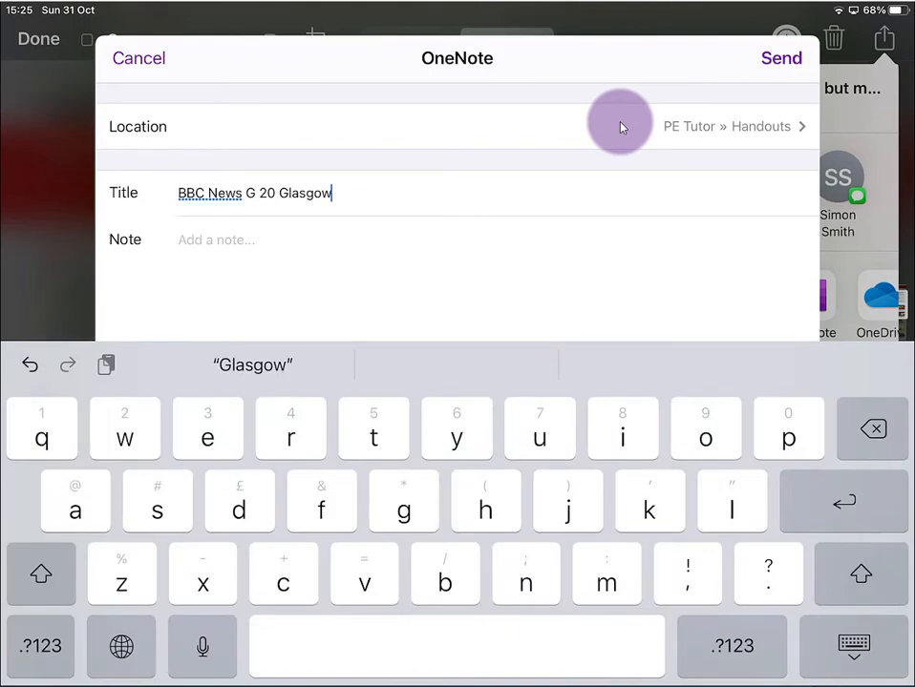
left_click(138, 57)
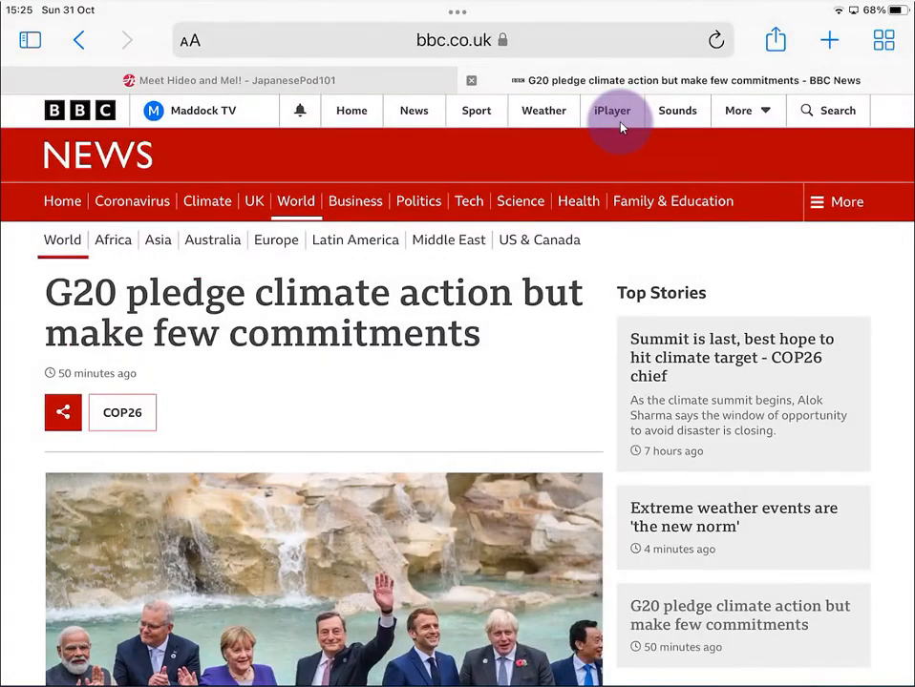
Launch OneNote and open the 'BBC News G 20 Glasgow' page in the Handouts section
key("home")
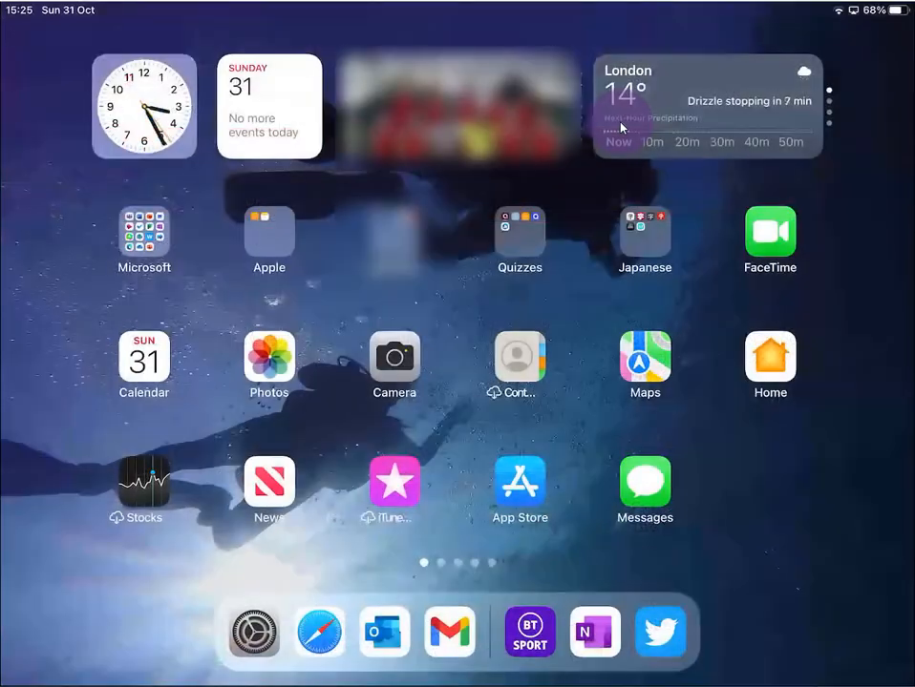
left_click(596, 632)
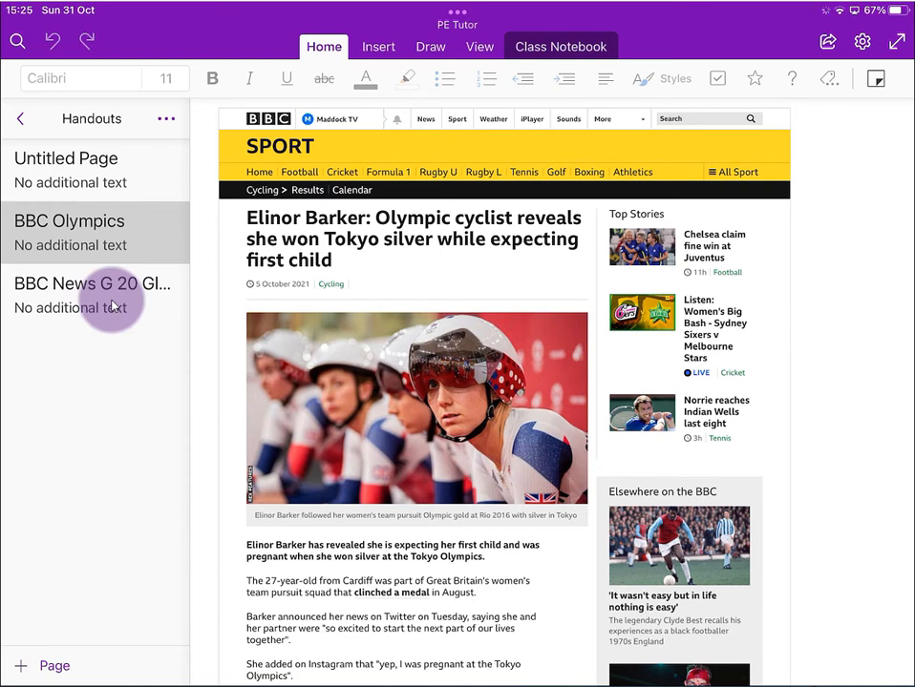
left_click(91, 283)
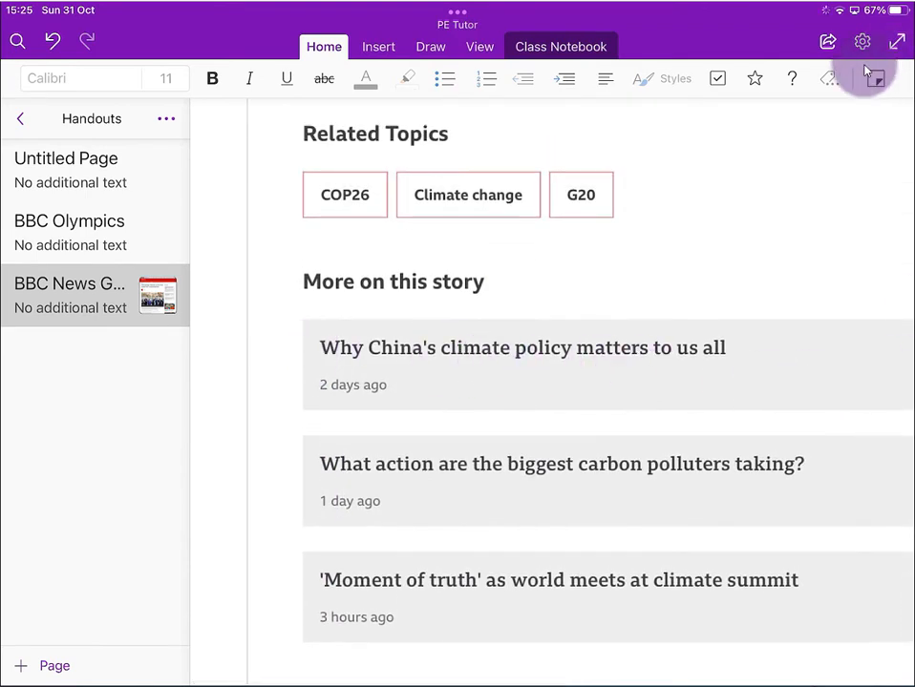
scroll("down", 3)
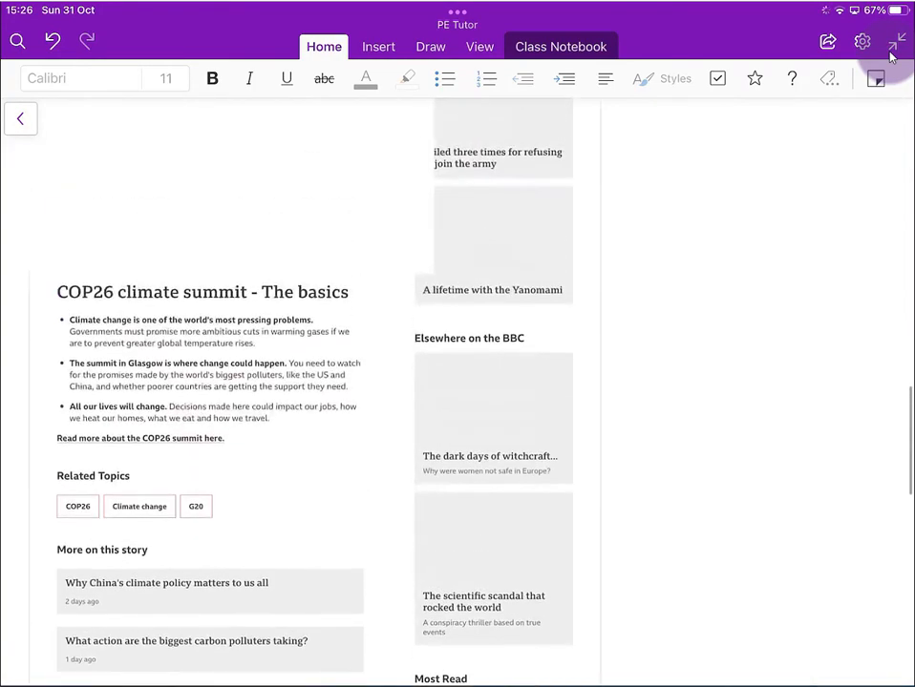
scroll("down", 3)
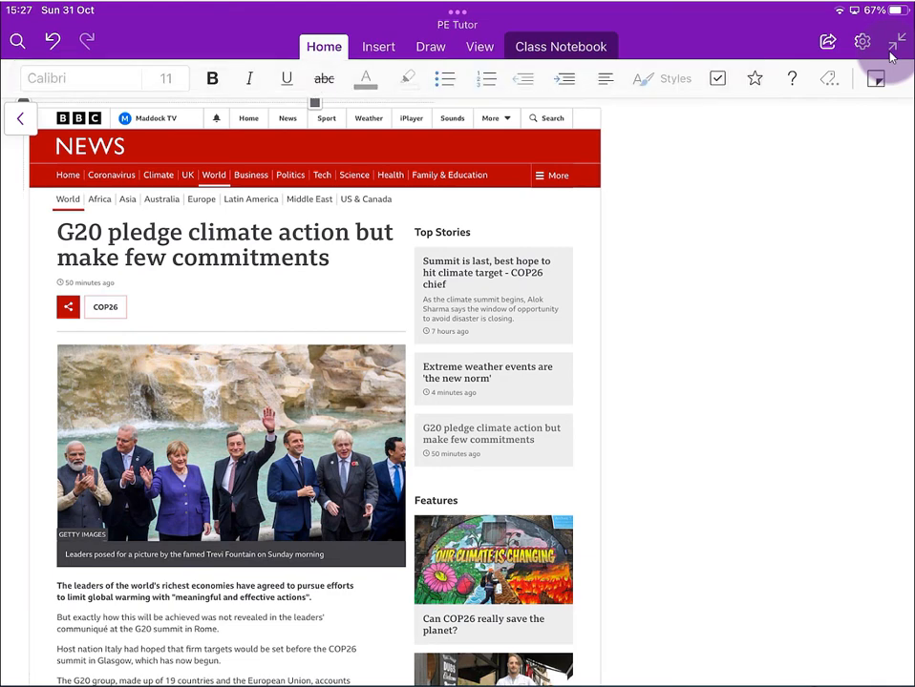
With the yellow highlighter, mark 'pledge' and 'few commitments' in the G20 headline
scroll("down", 3)
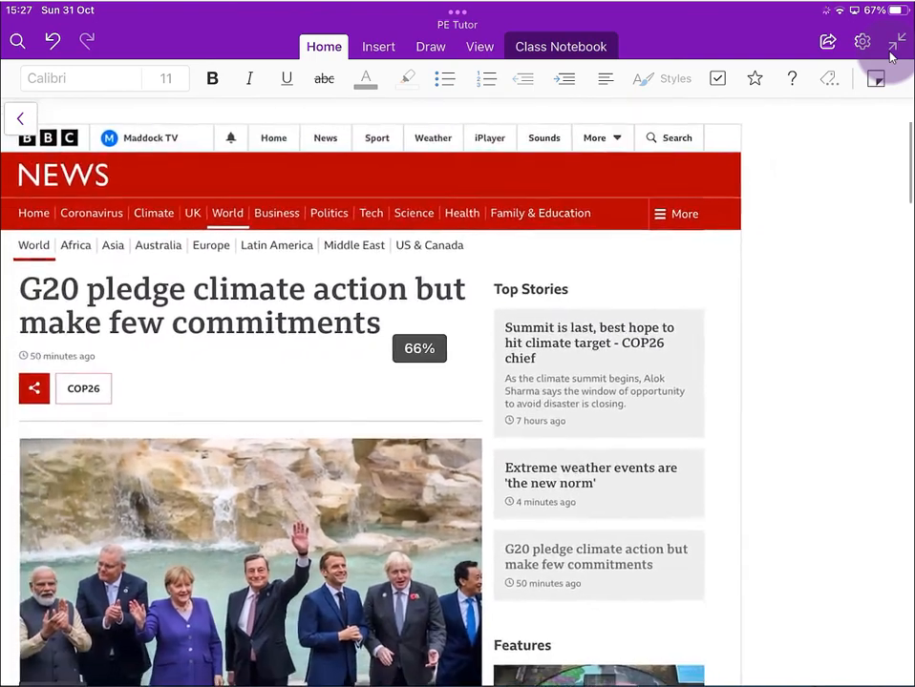
left_click(431, 46)
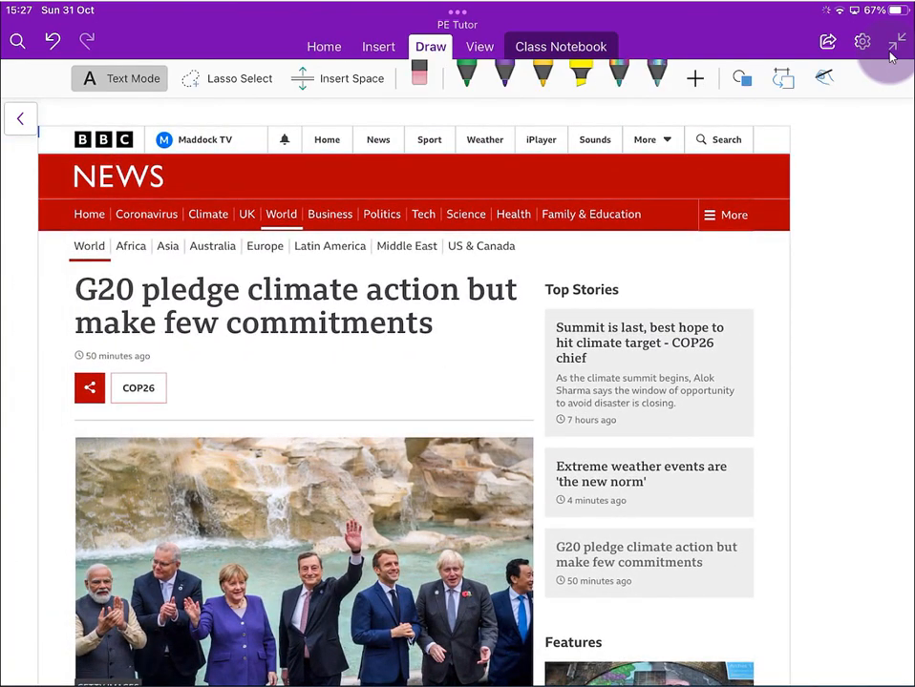
left_click(580, 74)
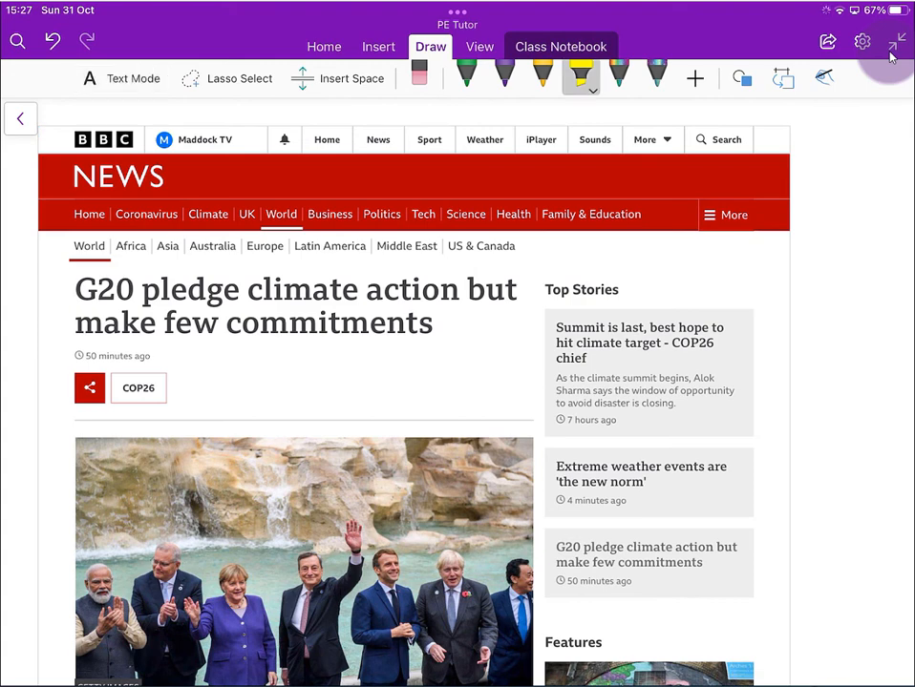
left_click_drag(143, 290, 220, 301)
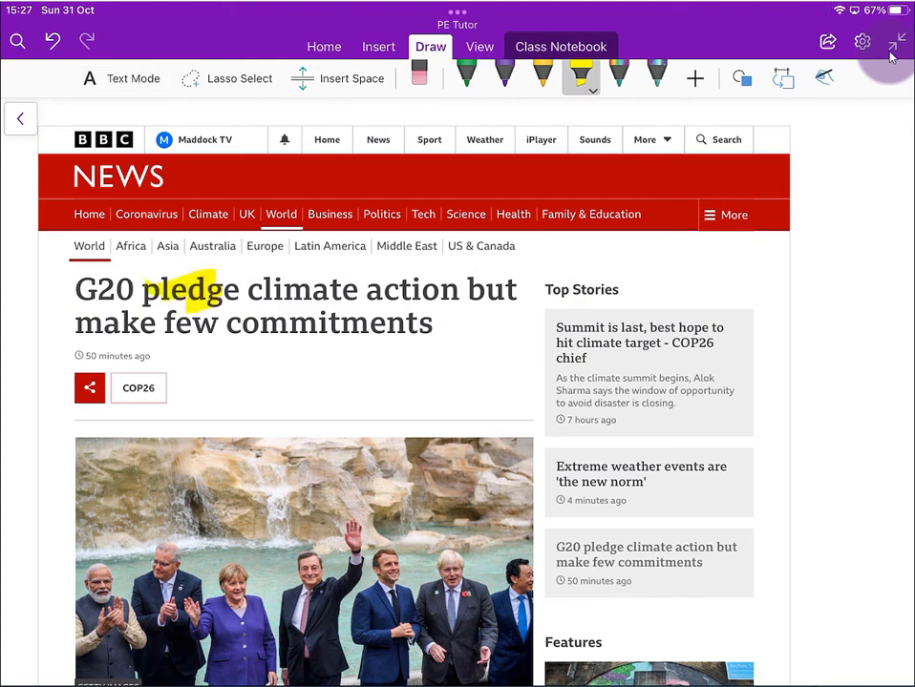
left_click_drag(160, 324, 432, 324)
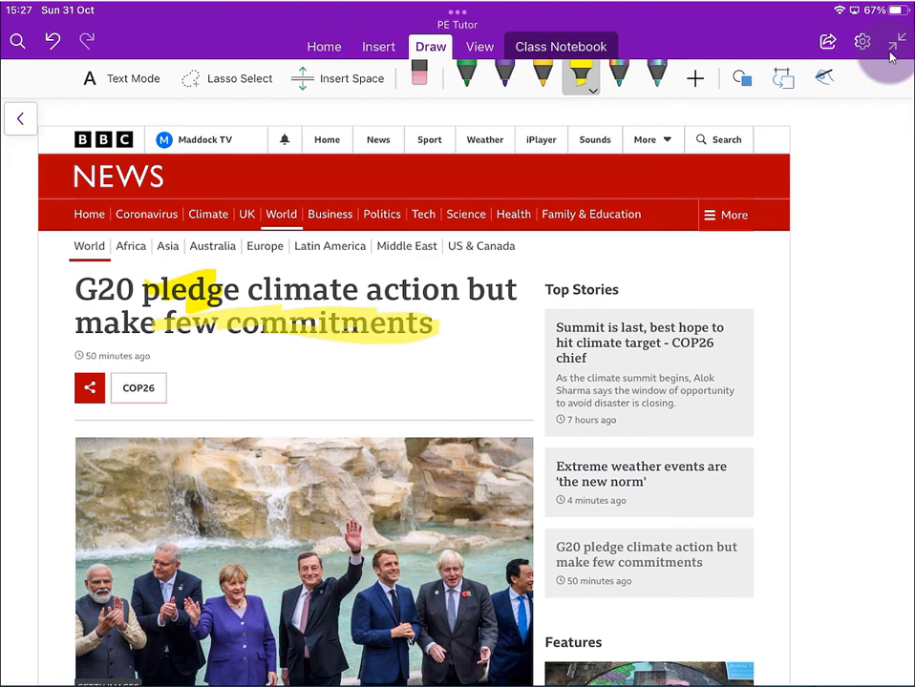
Highlight the body sentence beginning 'Host nation Italy' about hoped-for targets in yellow
scroll("down", 3)
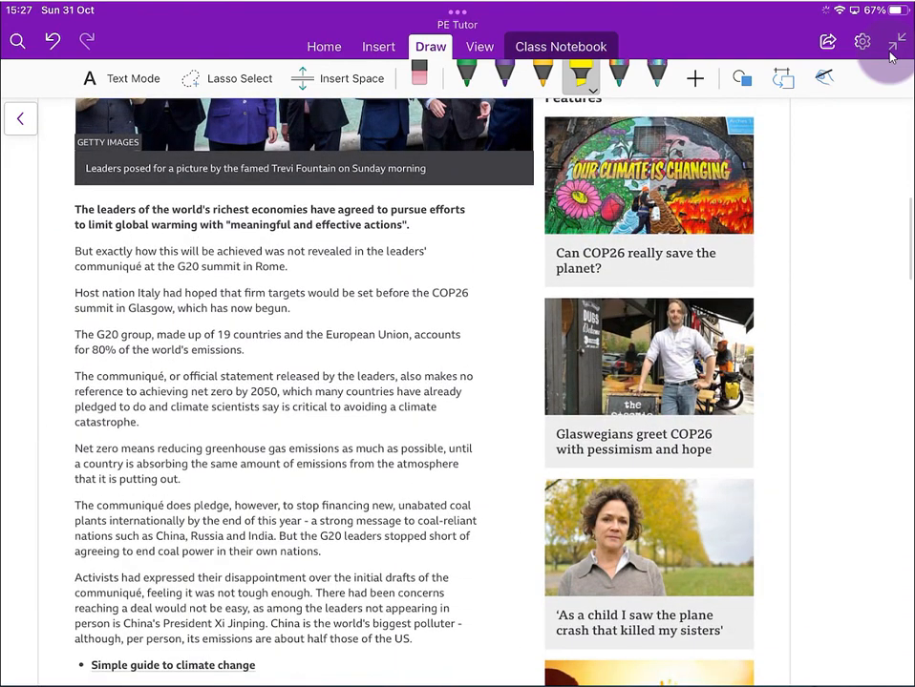
left_click_drag(74, 294, 290, 294)
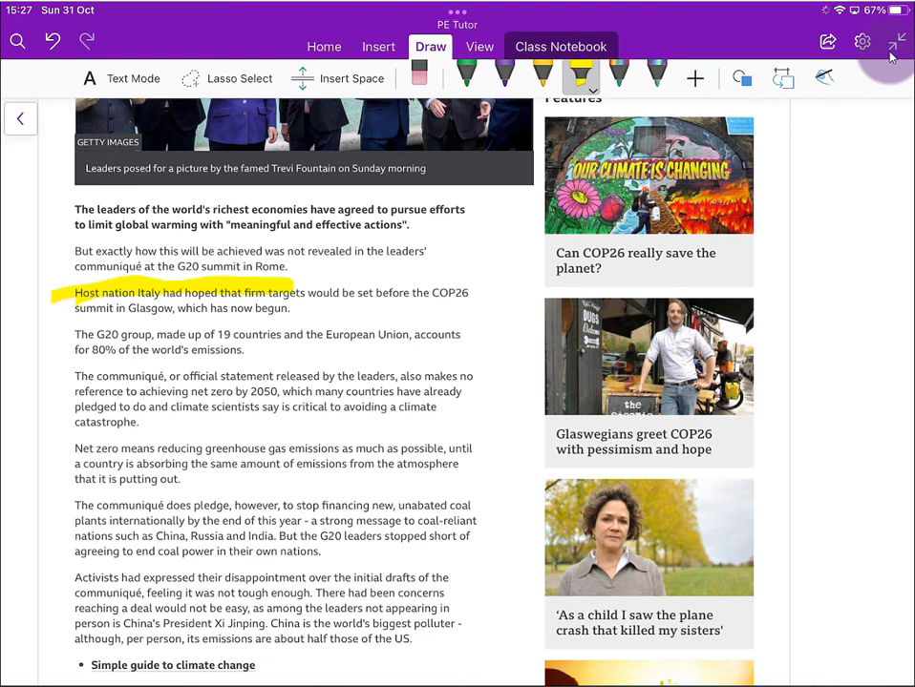
scroll("down", 3)
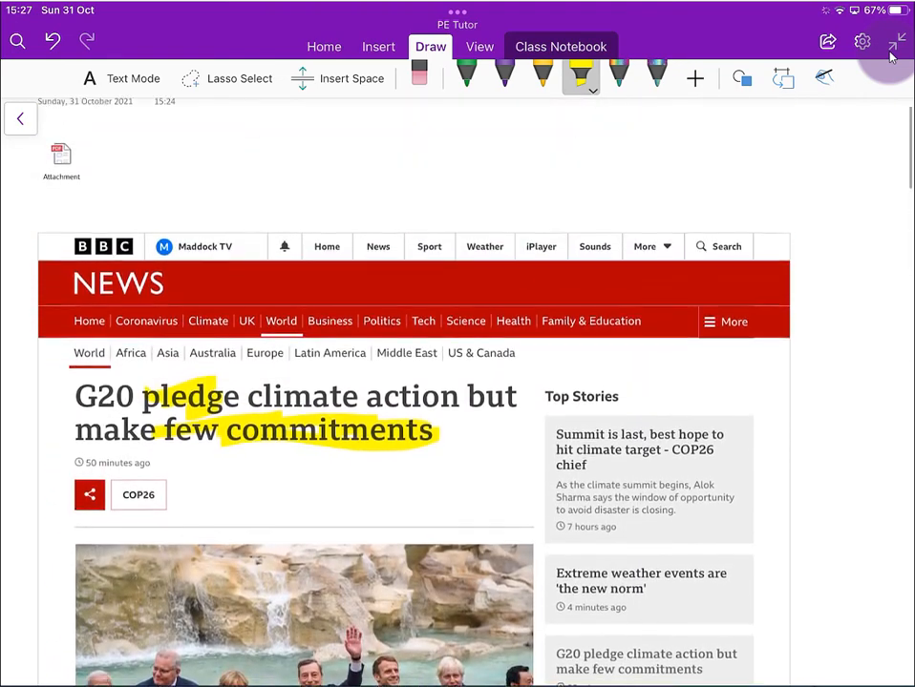